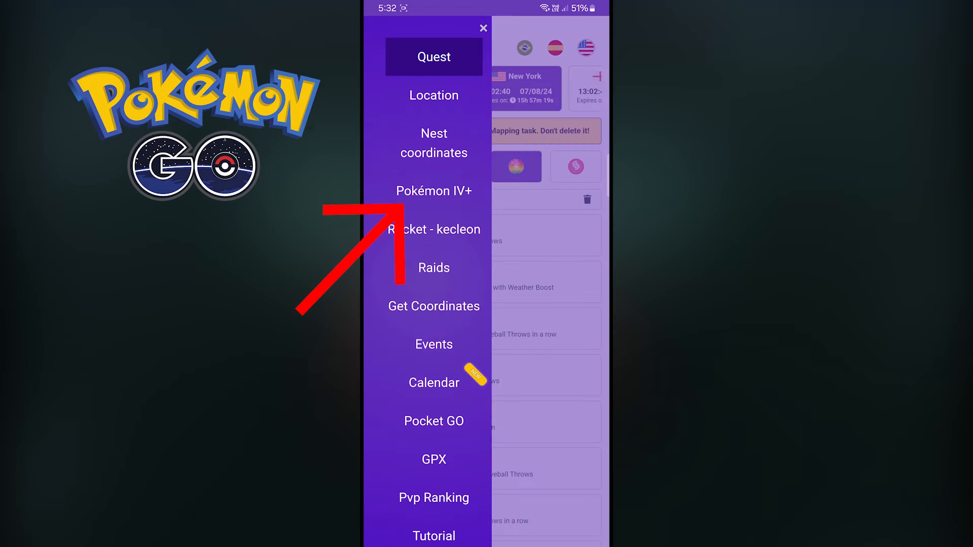
Copy the coordinates of the #89 Muk spawn from the New York Pokémon IV+ list
{"action": "left_click", "coordinate": [433, 191]}
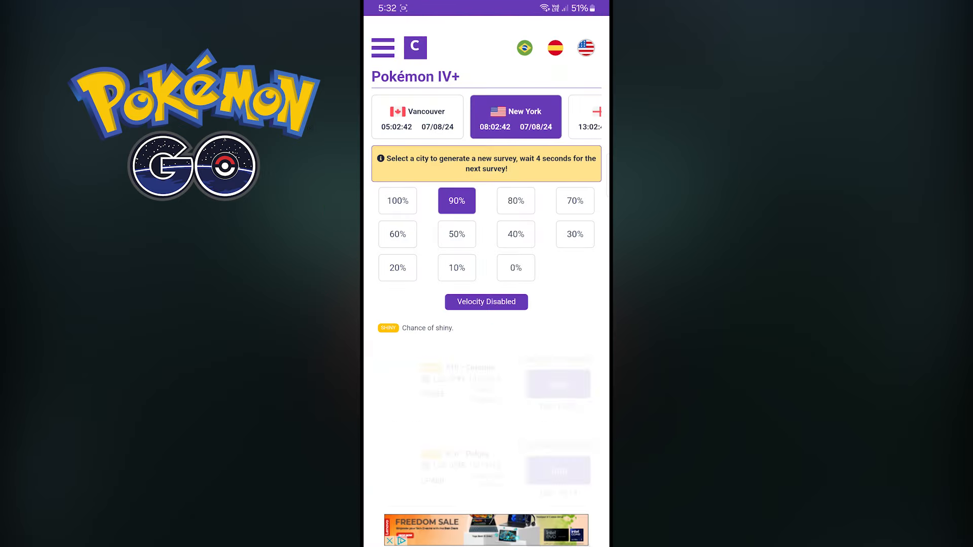
{"action": "scroll", "scroll_direction": "down", "scroll_amount": 3}
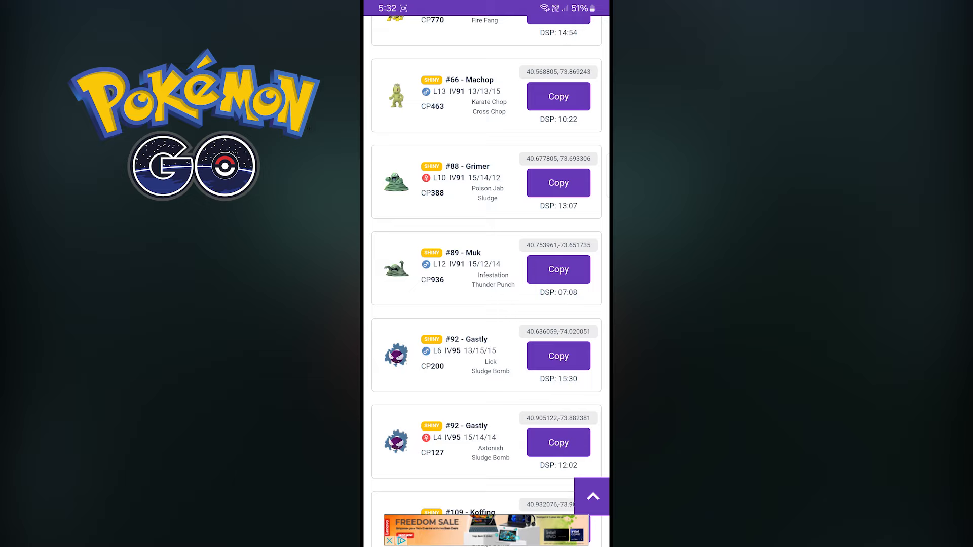
{"action": "left_click", "coordinate": [558, 270]}
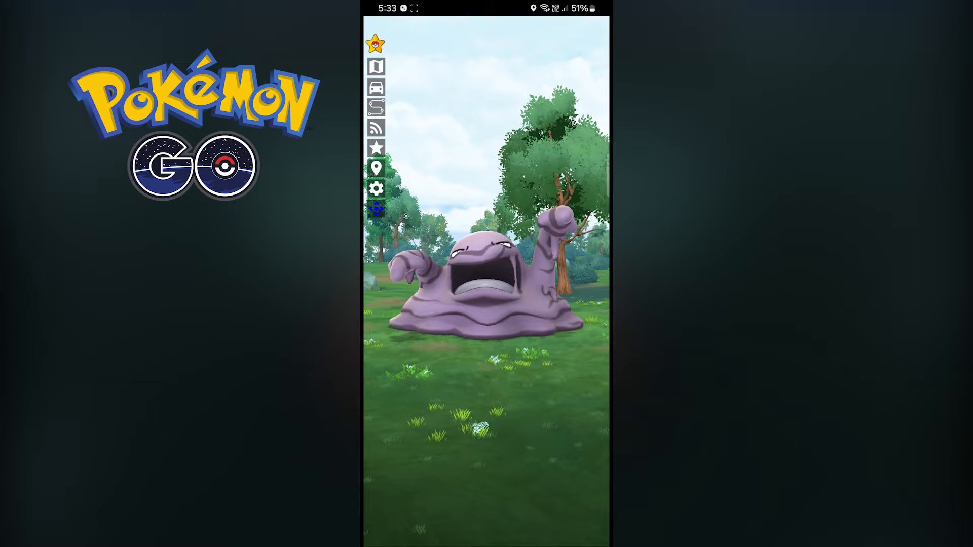
Engage the CP 948 Muk at the teleported location to reach the encounter screen
{"action": "left_click", "coordinate": [485, 279]}
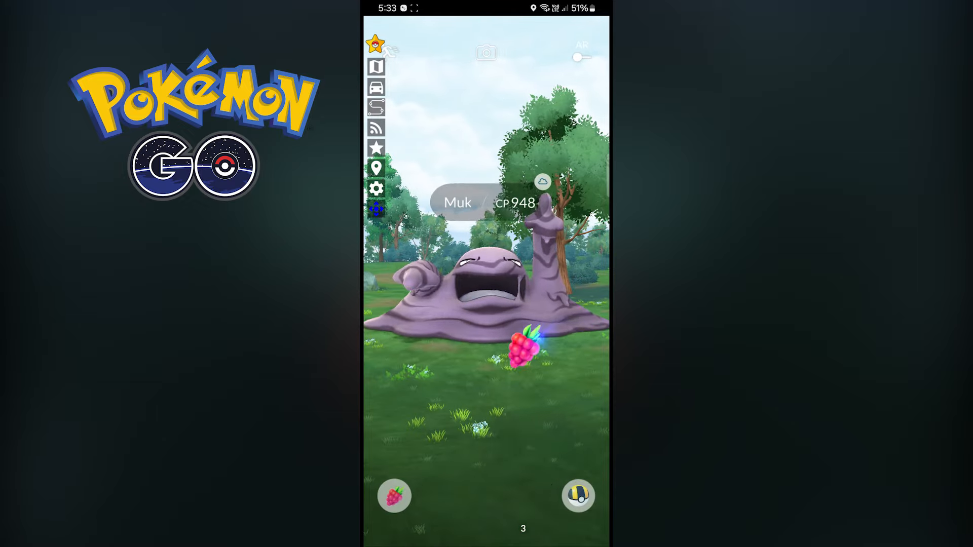